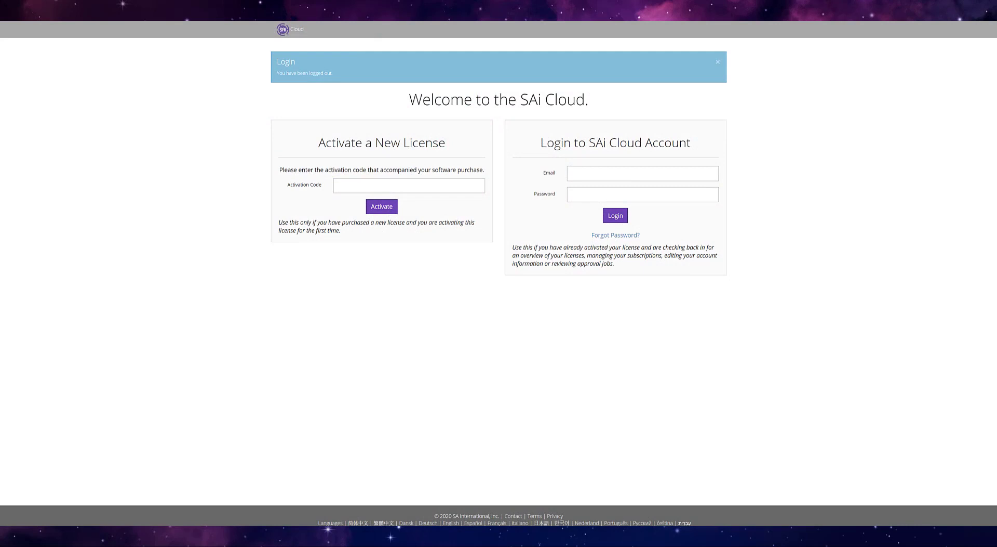
- Sign in to SAi Cloud and view the FlexiPRINT Authorized 3M Traffic Edition NFR 19 license
{"action": "left_click", "coordinate": [615, 215]}
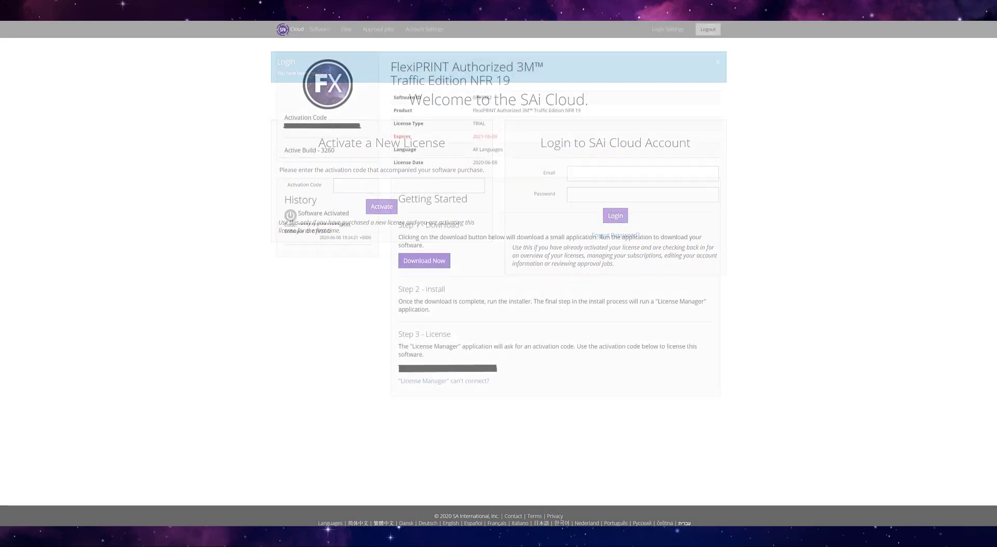
{"action": "left_click", "coordinate": [717, 62]}
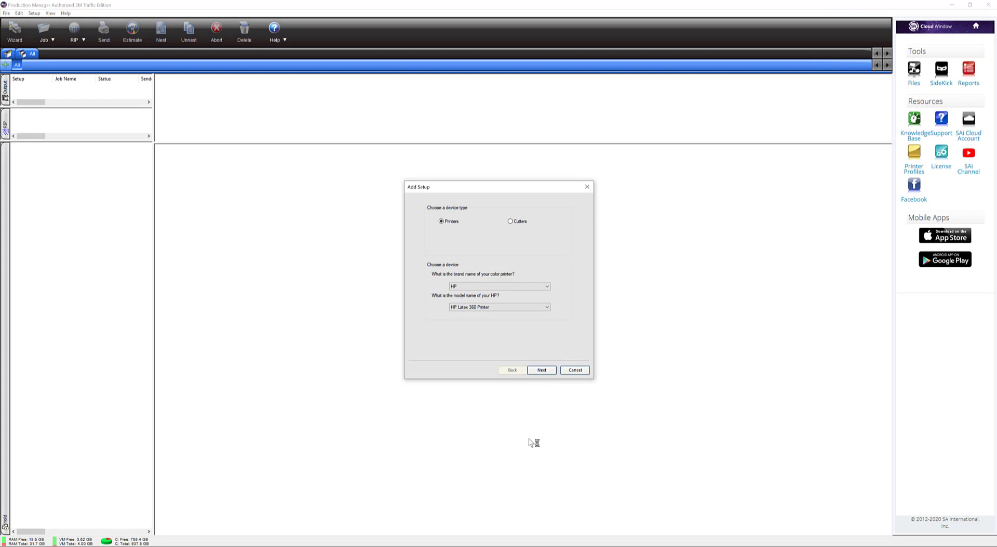
{"action": "mouse_move", "coordinate": [392, 327]}
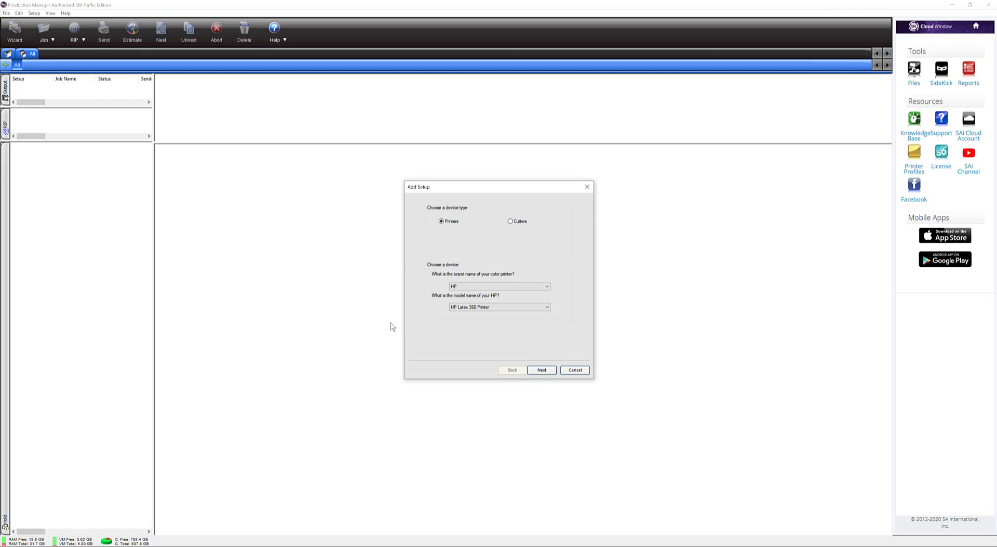
- Connect the HP Latex 360 Printer setup via TCP/IP to 192.168.1.107, port 9100
{"action": "left_click", "coordinate": [498, 306]}
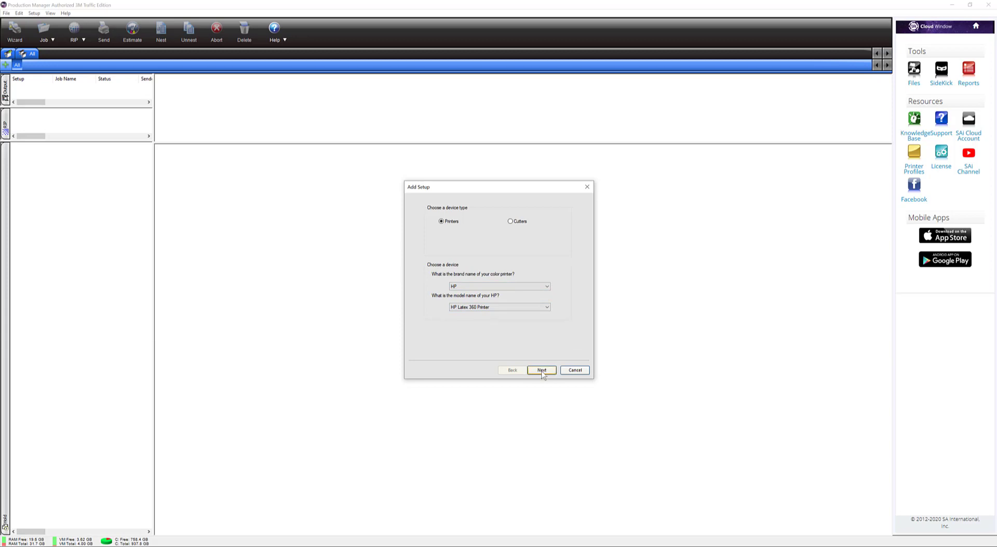
{"action": "left_click", "coordinate": [541, 370]}
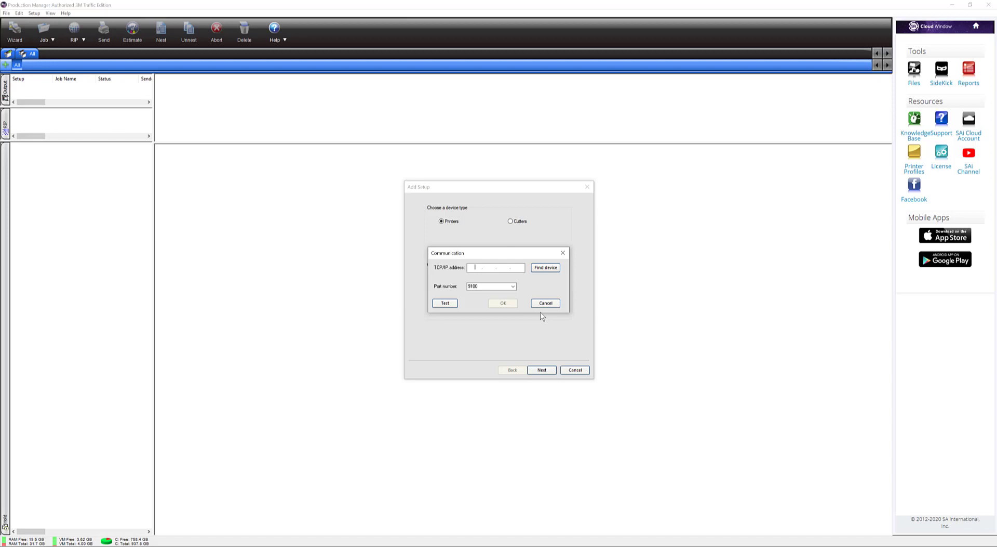
{"action": "type", "text": "192 . . ."}
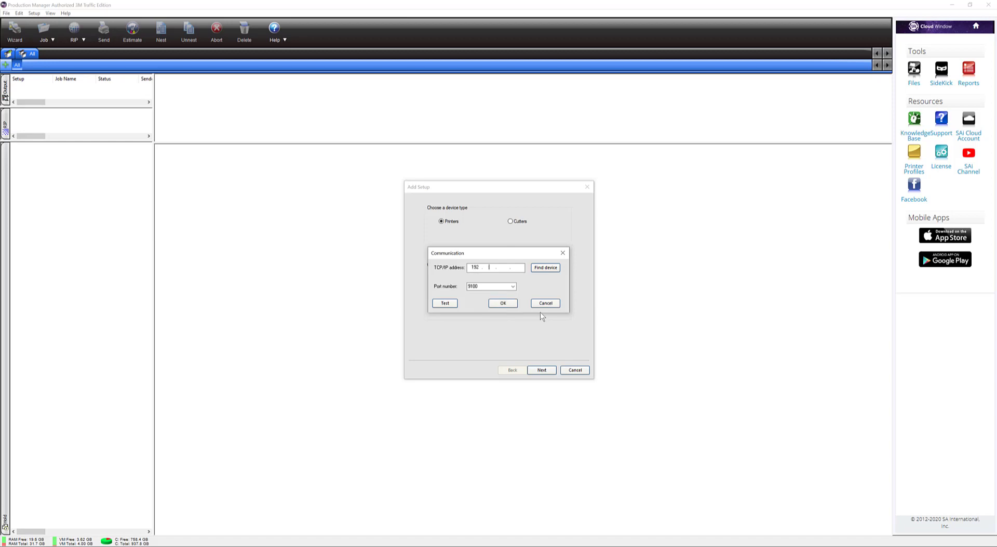
{"action": "type", "text": "168\t1"}
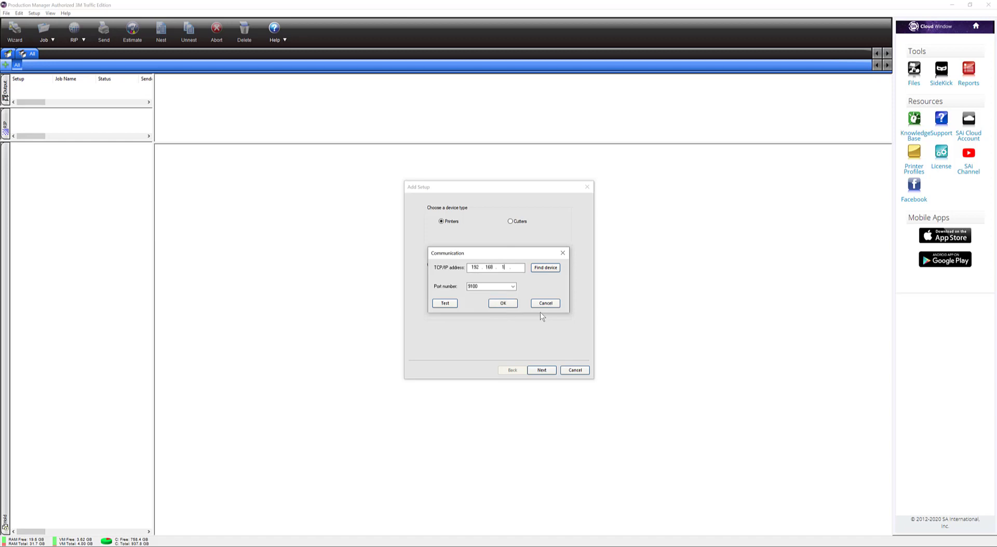
{"action": "type", "text": "107"}
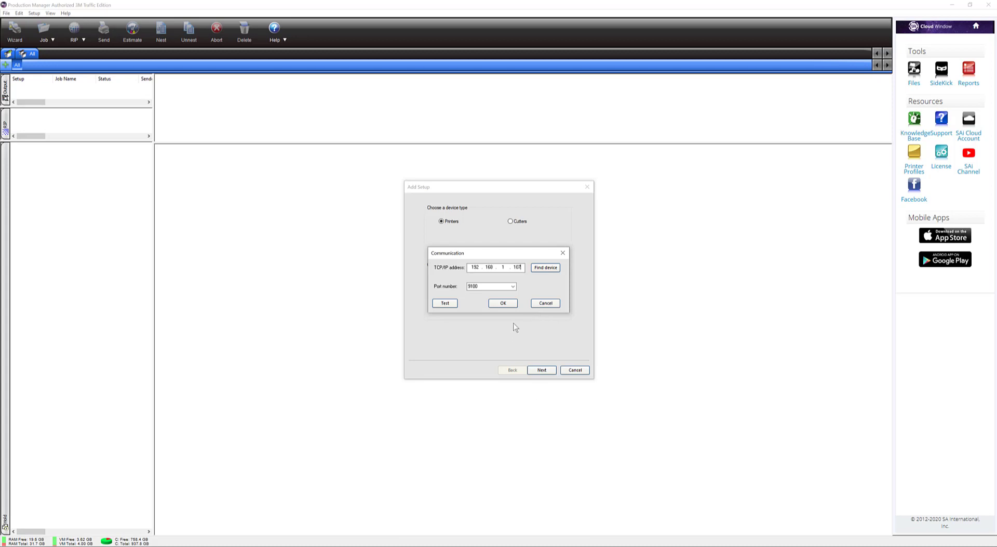
{"action": "left_click", "coordinate": [502, 303]}
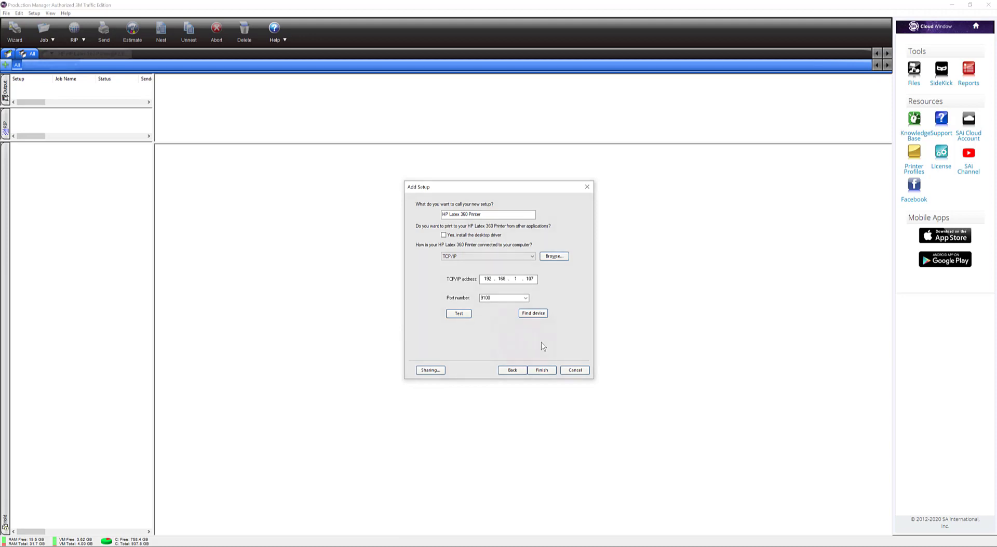
- Create the HP Latex 360 setup with default preset 3M Traffic HP360 3430 Series ASTM v3
{"action": "left_click", "coordinate": [541, 370]}
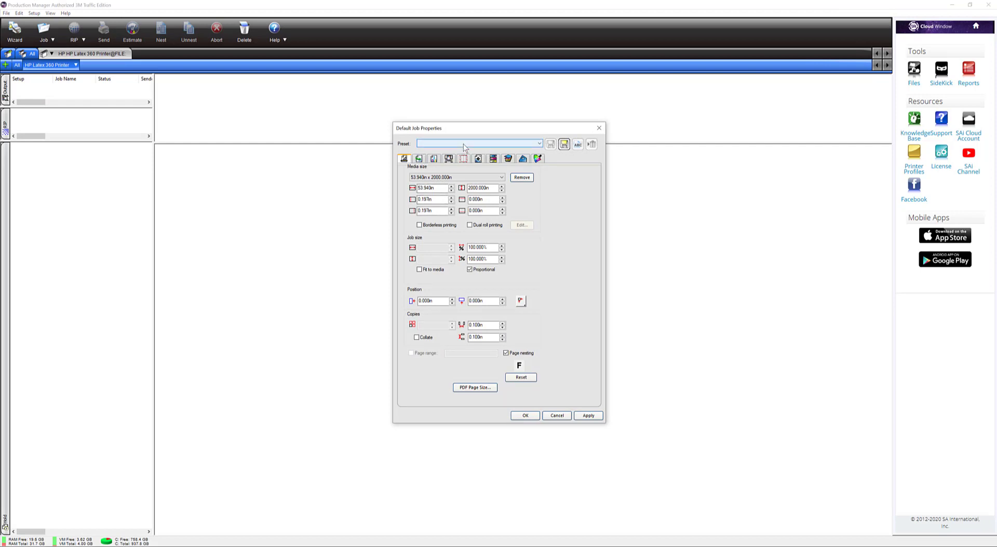
{"action": "left_click", "coordinate": [539, 143]}
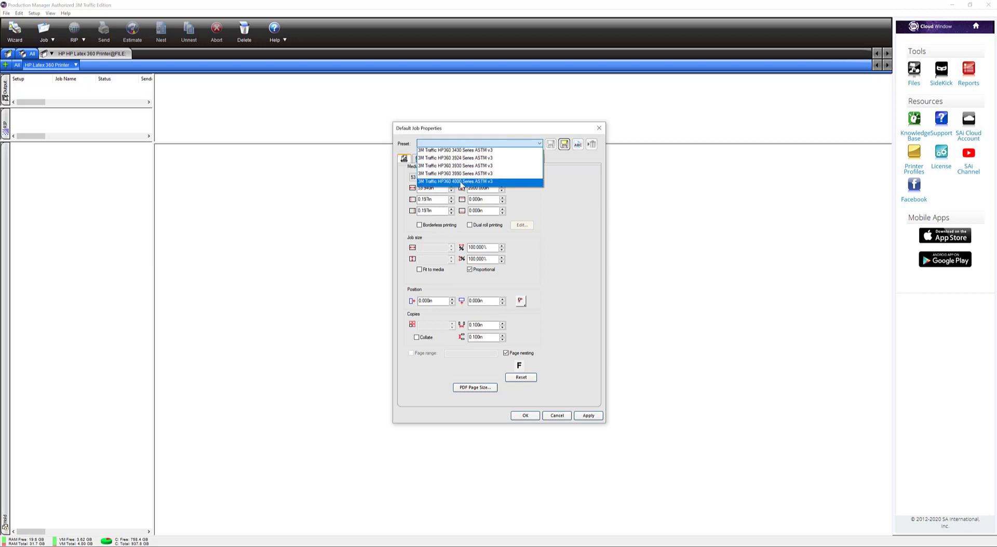
{"action": "left_click", "coordinate": [455, 150]}
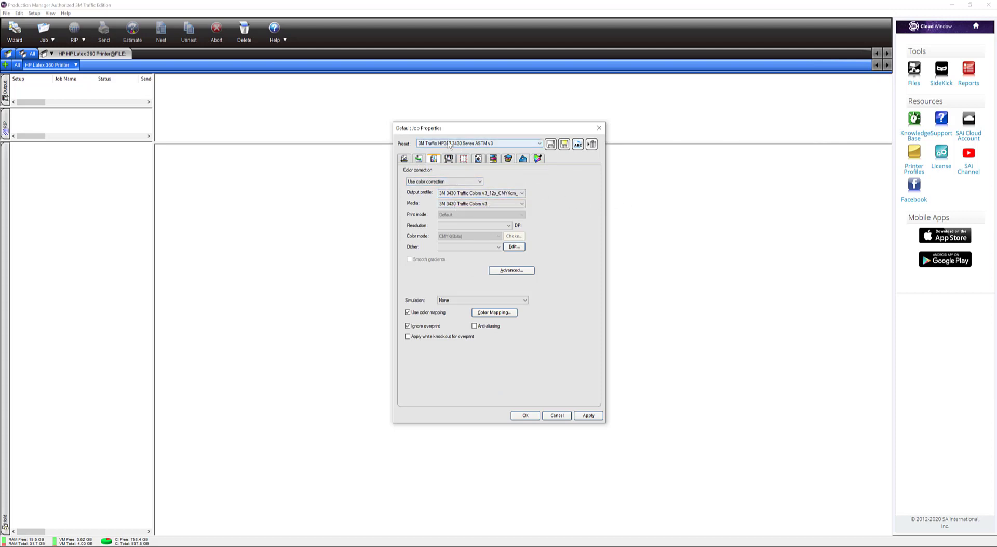
{"action": "left_click", "coordinate": [588, 415]}
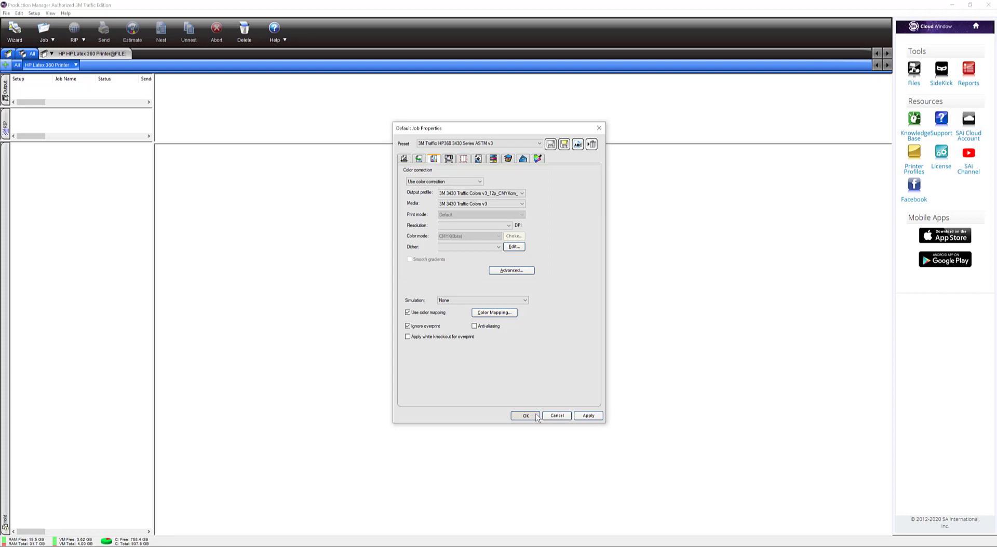
{"action": "left_click", "coordinate": [524, 415]}
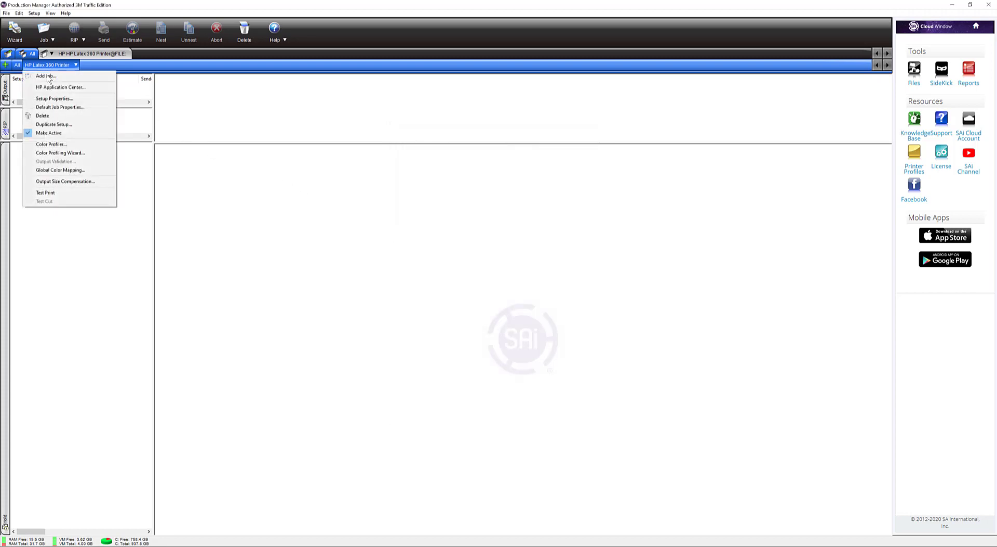
- Rename the HP Latex 360 Printer setup to HP3430 in Setup Properties
{"action": "left_click", "coordinate": [54, 98]}
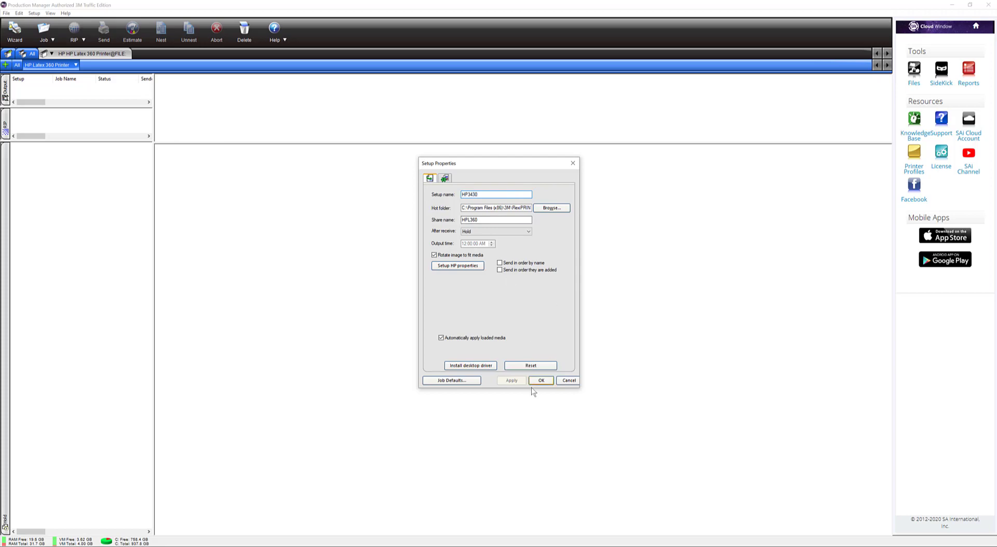
{"action": "left_click", "coordinate": [541, 380]}
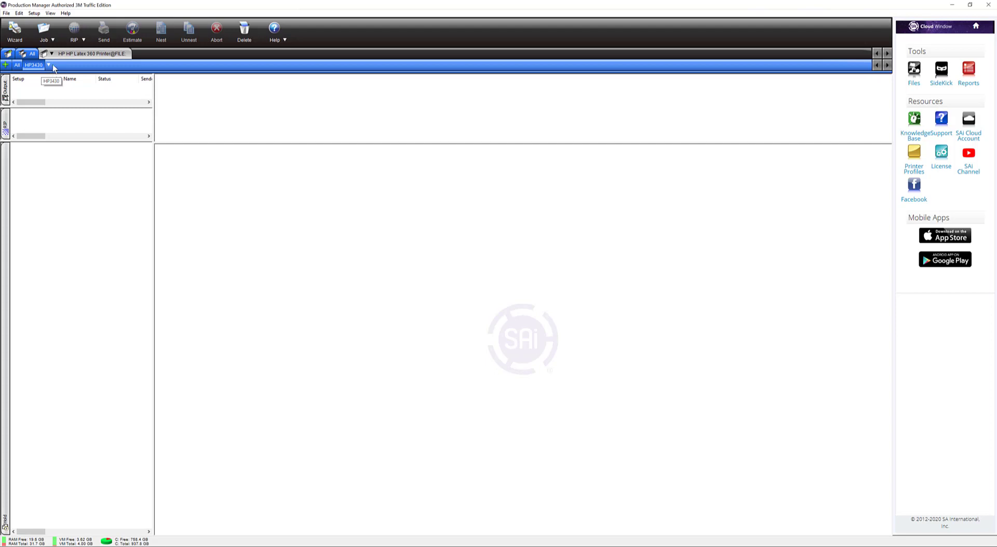
- Add another HP Latex 360 Printer setup with a FILE connection beside HP3430
{"action": "left_click", "coordinate": [49, 64]}
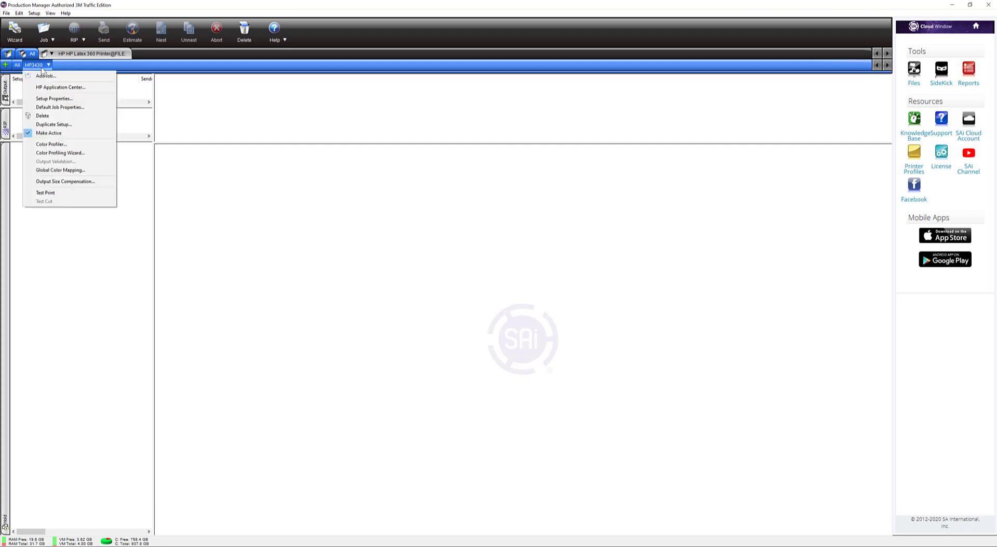
{"action": "mouse_move", "coordinate": [59, 153]}
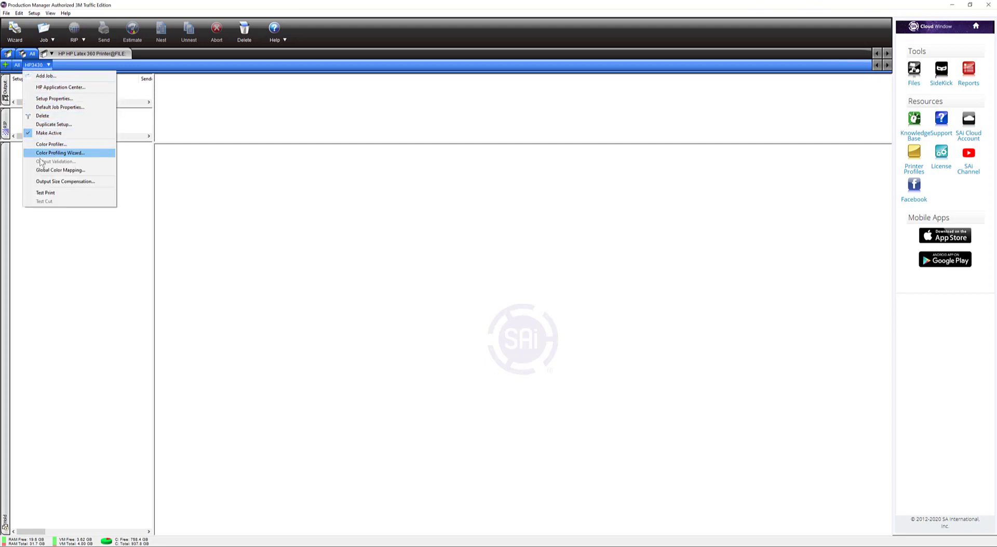
{"action": "mouse_move", "coordinate": [54, 124]}
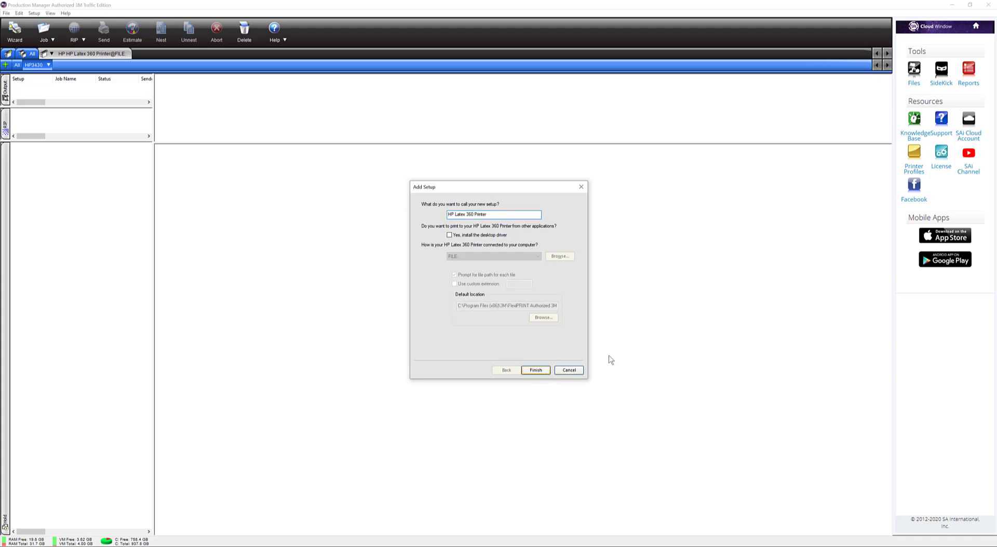
{"action": "left_click", "coordinate": [535, 370]}
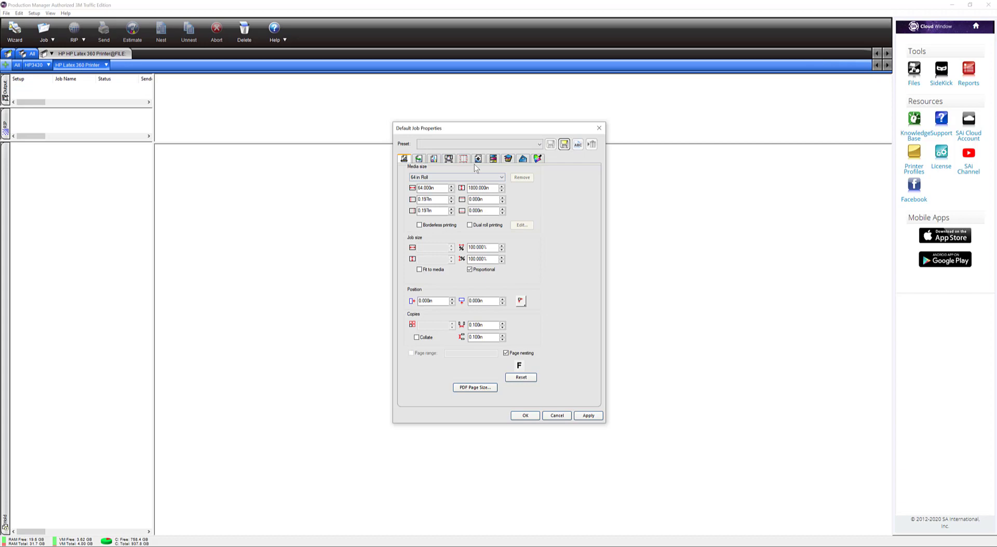
- Give the second setup the 3M Traffic HP360 3924 Series ASTM v3 default preset
{"action": "left_click", "coordinate": [539, 144]}
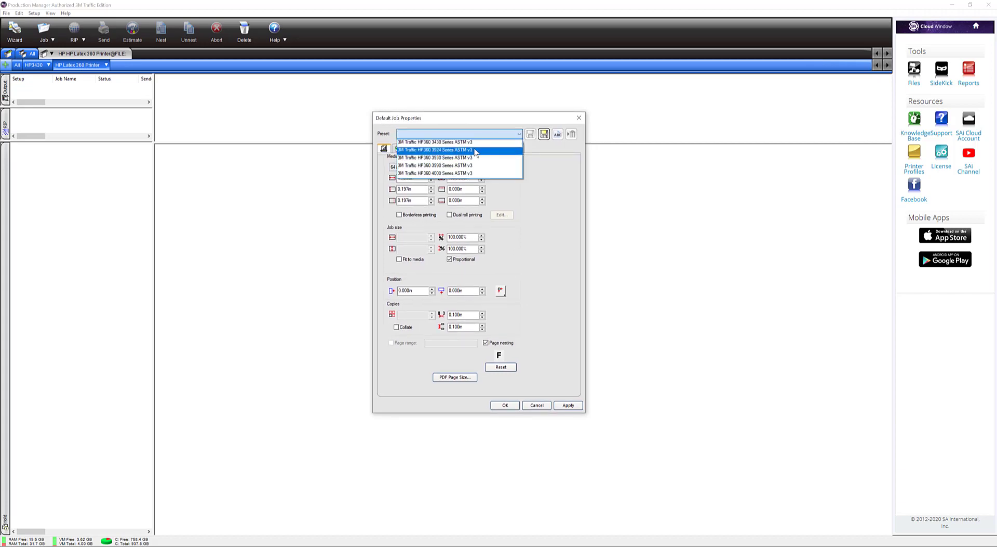
{"action": "mouse_move", "coordinate": [438, 157]}
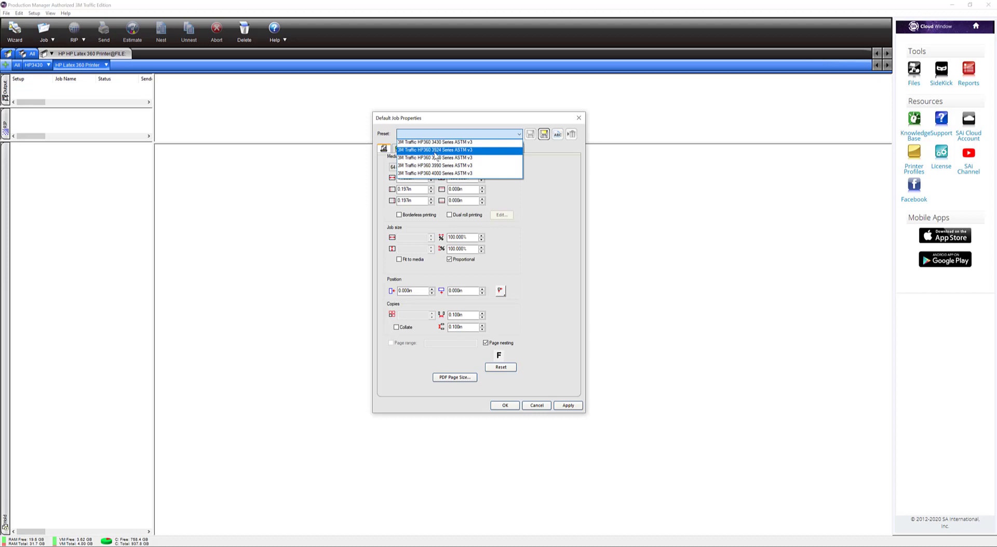
{"action": "left_click", "coordinate": [436, 150]}
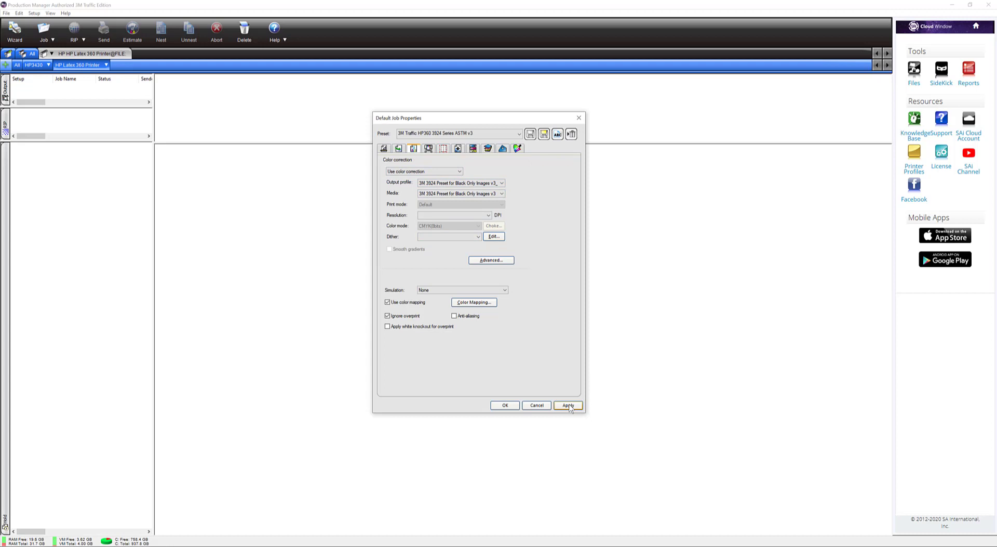
{"action": "mouse_move", "coordinate": [505, 408]}
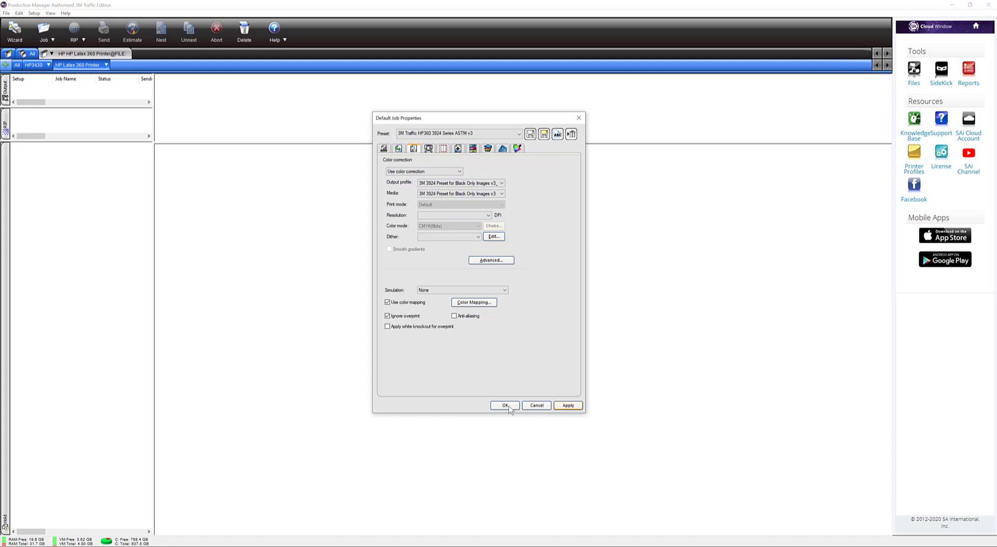
{"action": "left_click", "coordinate": [504, 406]}
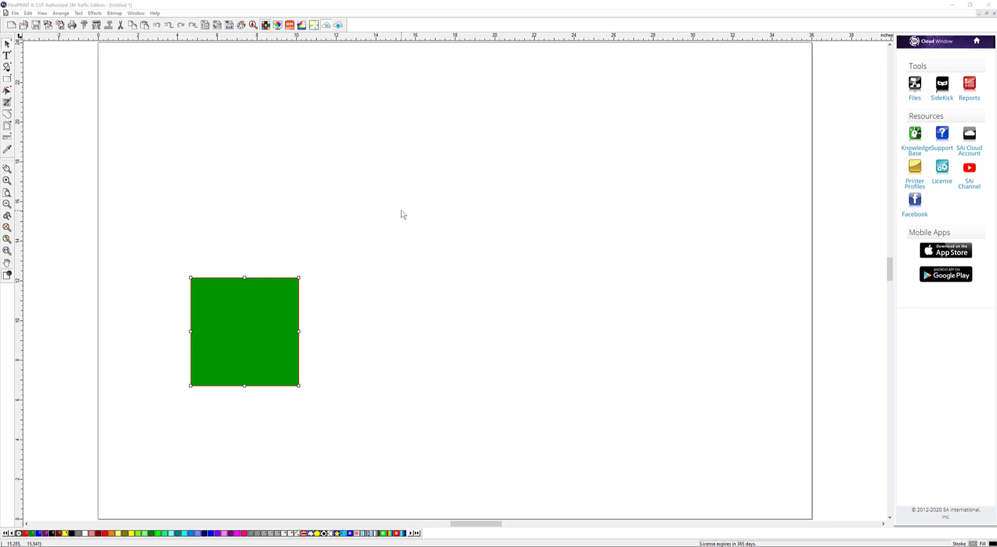
{"action": "mouse_move", "coordinate": [195, 105]}
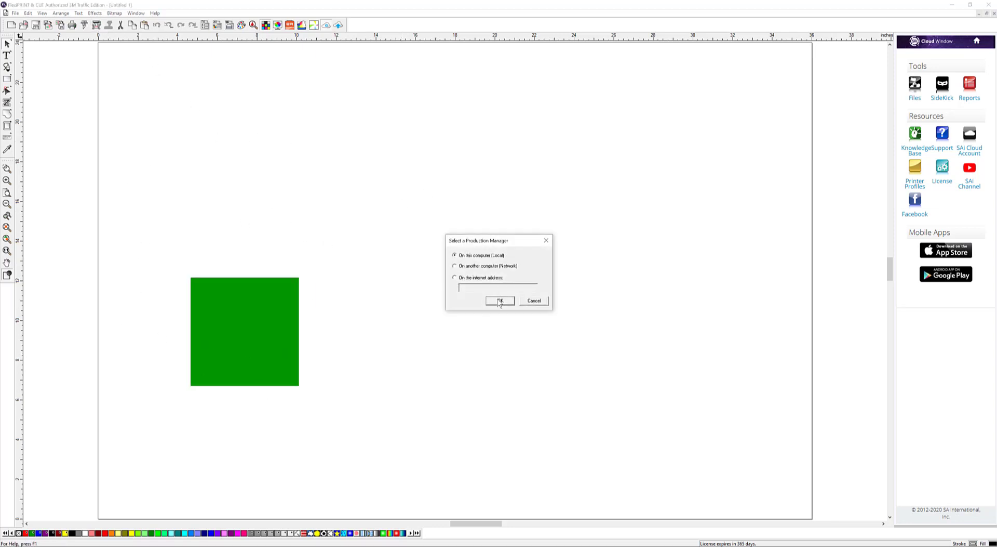
- Link to the local Production Manager and reposition the RIP and Print window
{"action": "left_click", "coordinate": [499, 300]}
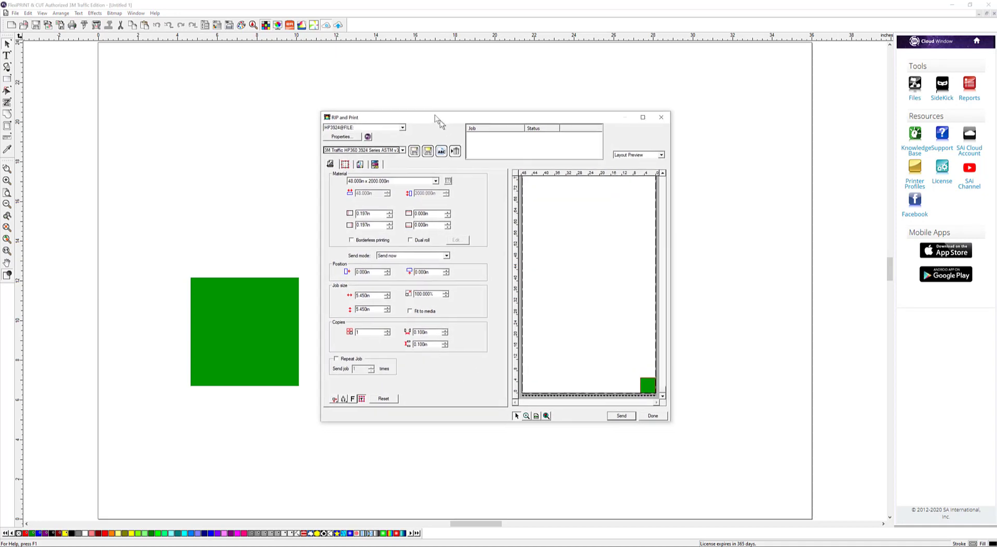
{"action": "left_click_drag", "start_coordinate": [439, 117], "coordinate": [437, 97]}
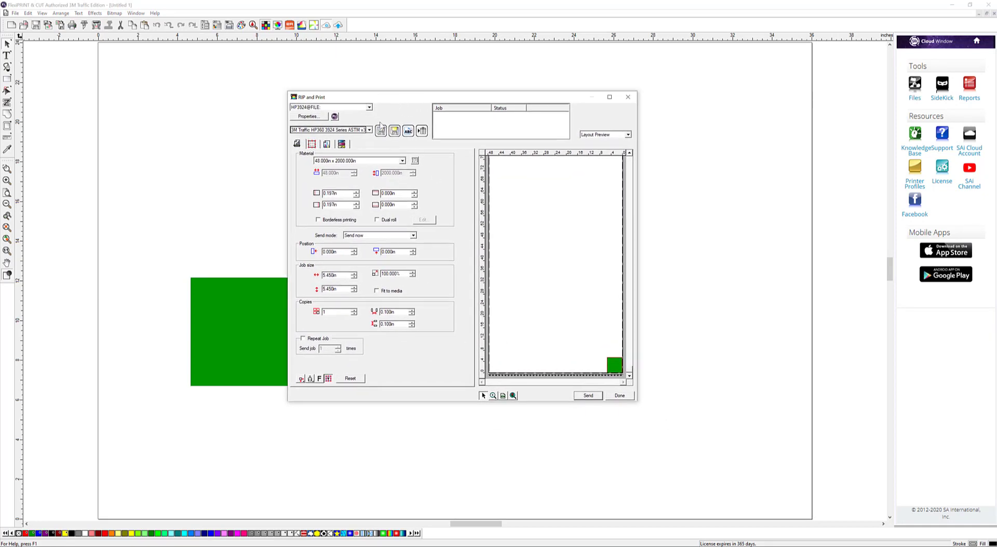
{"action": "left_click", "coordinate": [369, 106]}
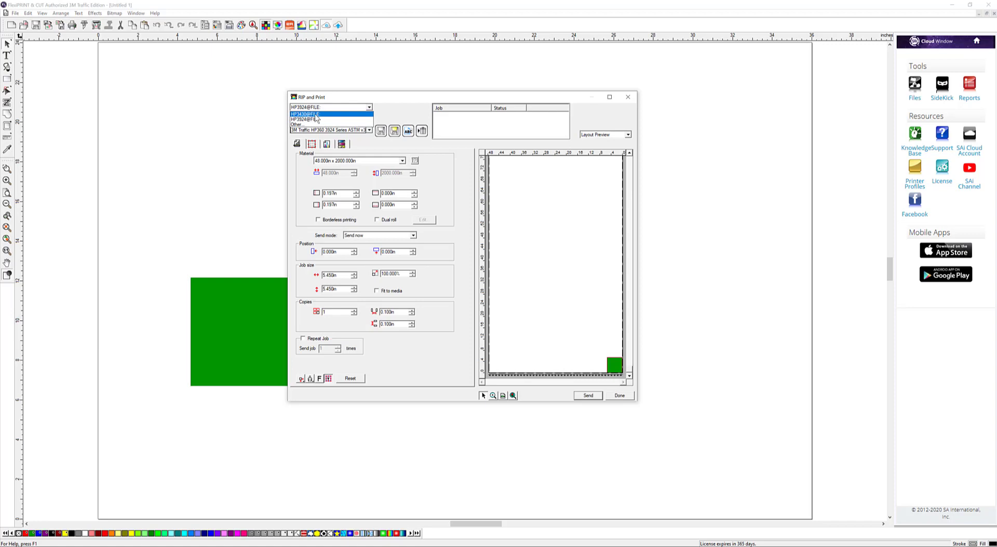
- Send the green square to HP3430@FILE with the 3M Traffic HP360 3430 Series ASTM v3 preset
{"action": "left_click", "coordinate": [305, 114]}
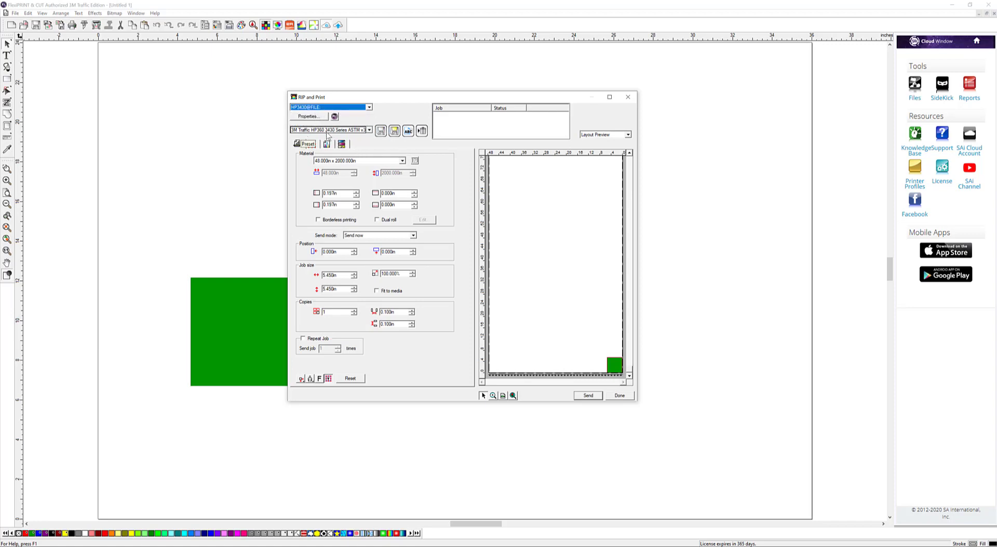
{"action": "mouse_move", "coordinate": [368, 134]}
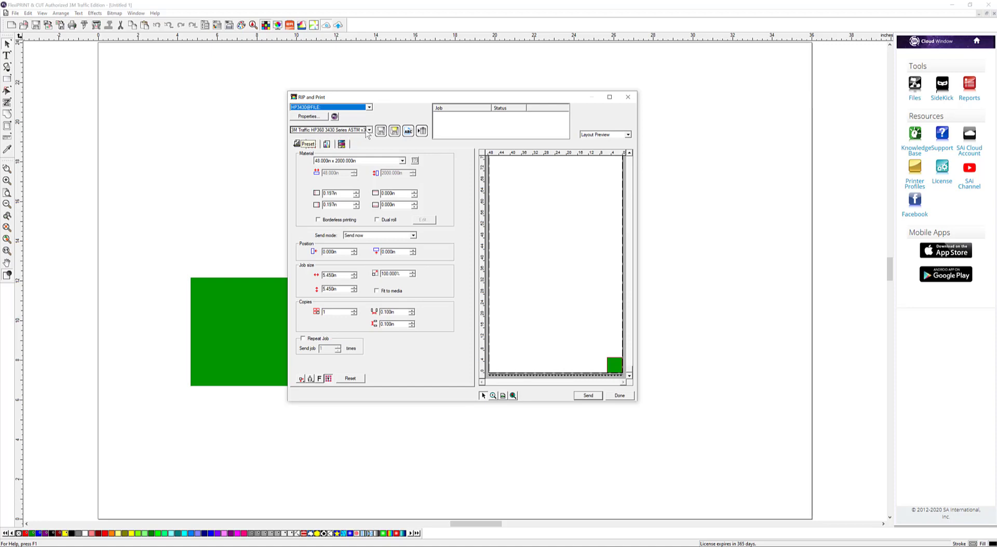
{"action": "left_click", "coordinate": [369, 130]}
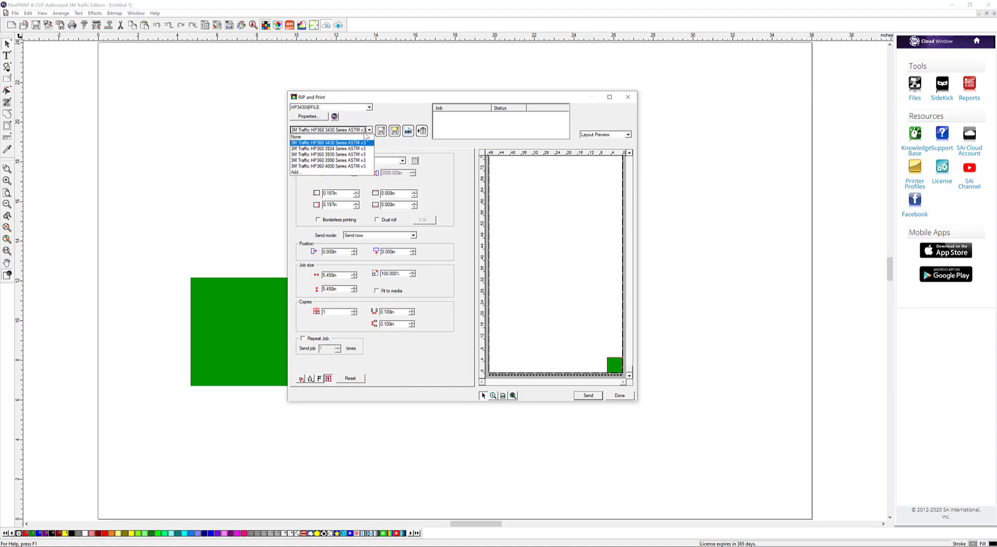
{"action": "left_click", "coordinate": [329, 143]}
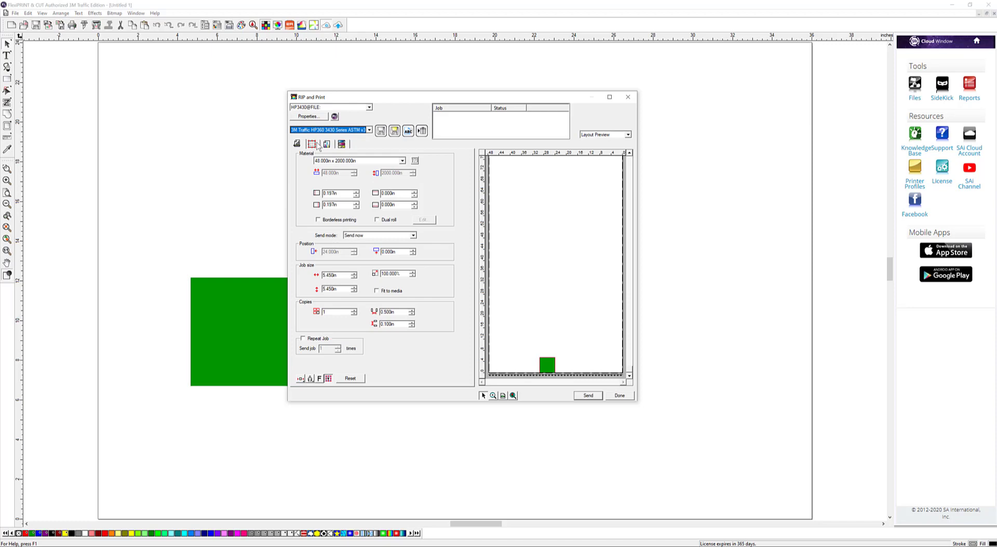
{"action": "mouse_move", "coordinate": [347, 132]}
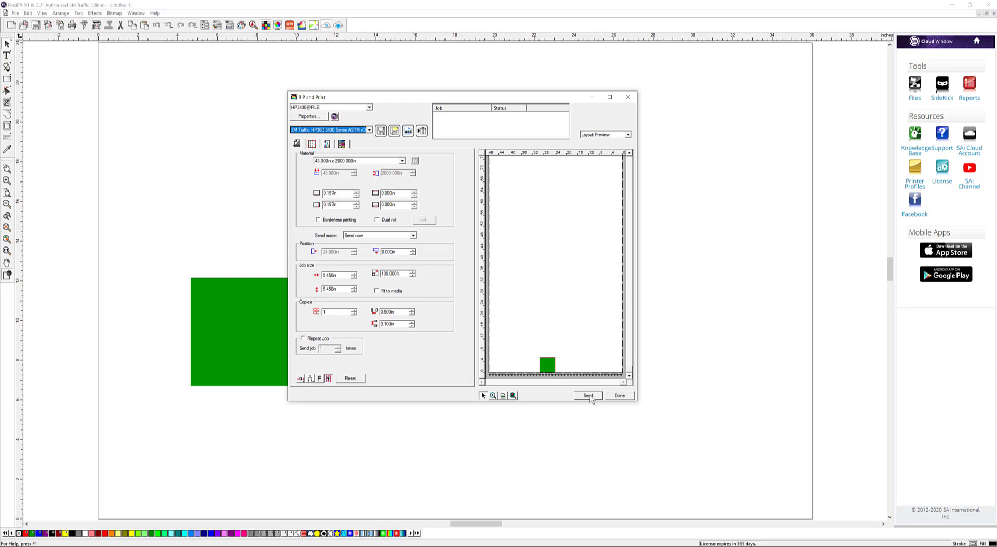
{"action": "left_click", "coordinate": [587, 396]}
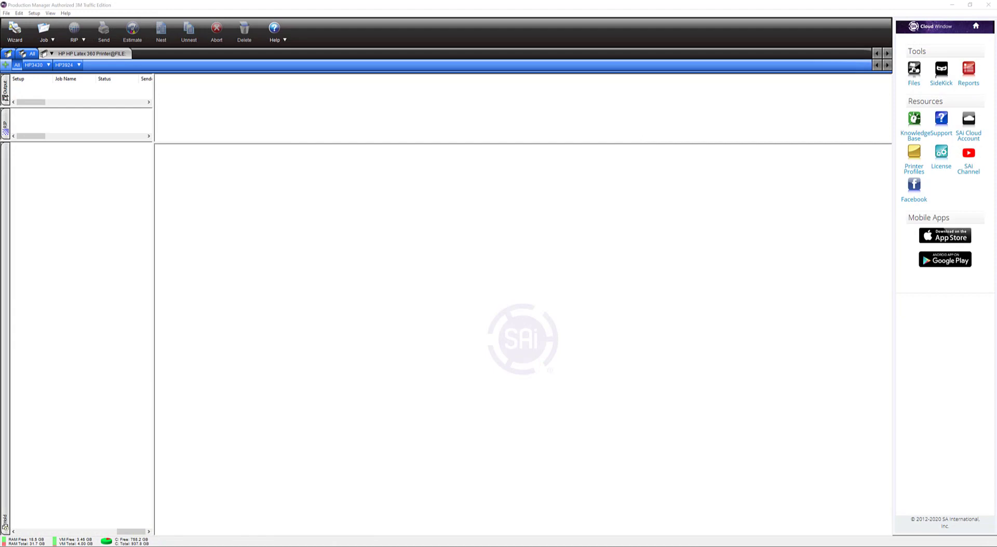
{"action": "mouse_move", "coordinate": [81, 144]}
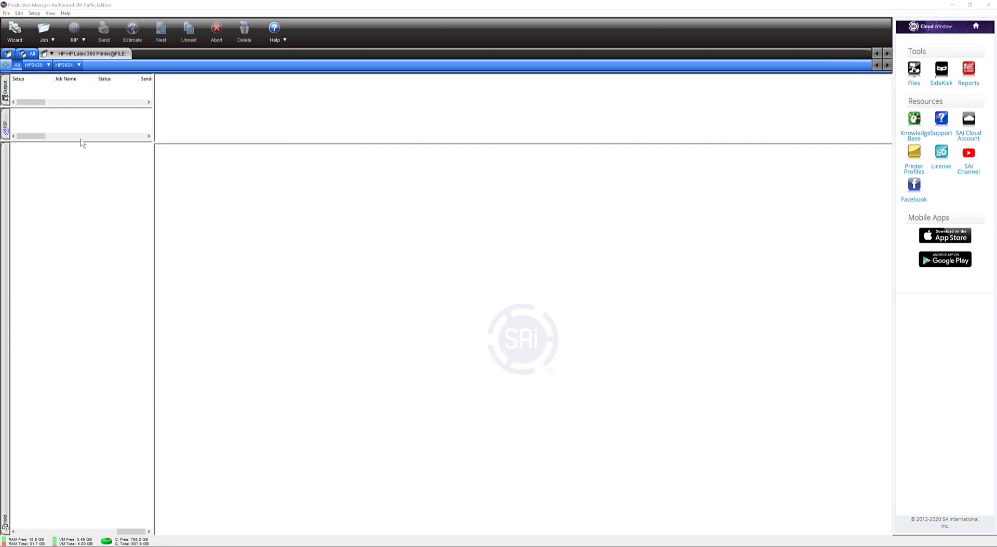
{"action": "mouse_move", "coordinate": [127, 99]}
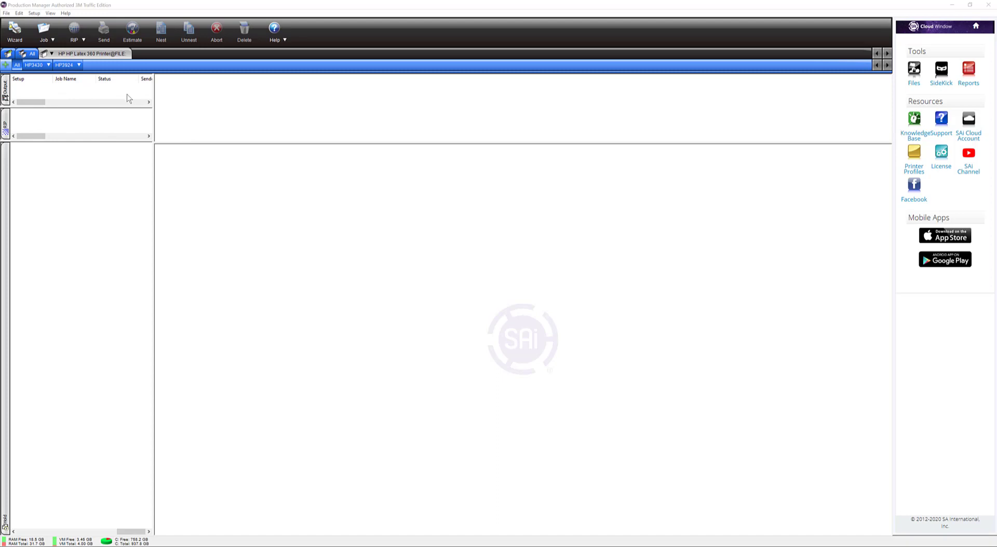
- Open the properties of the 3M Traffic Colors test.ps job in the HP3924 queue
{"action": "left_click", "coordinate": [68, 65]}
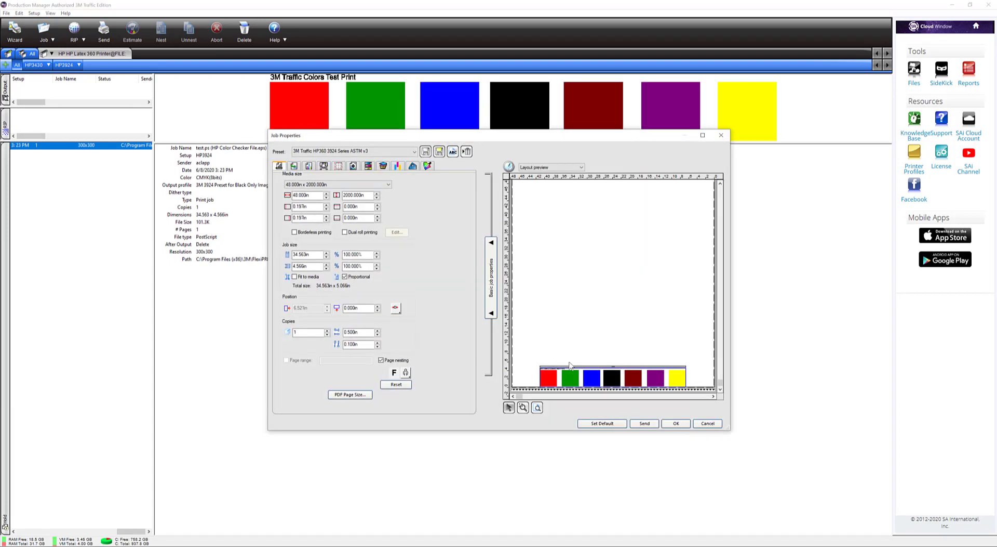
{"action": "mouse_move", "coordinate": [535, 381]}
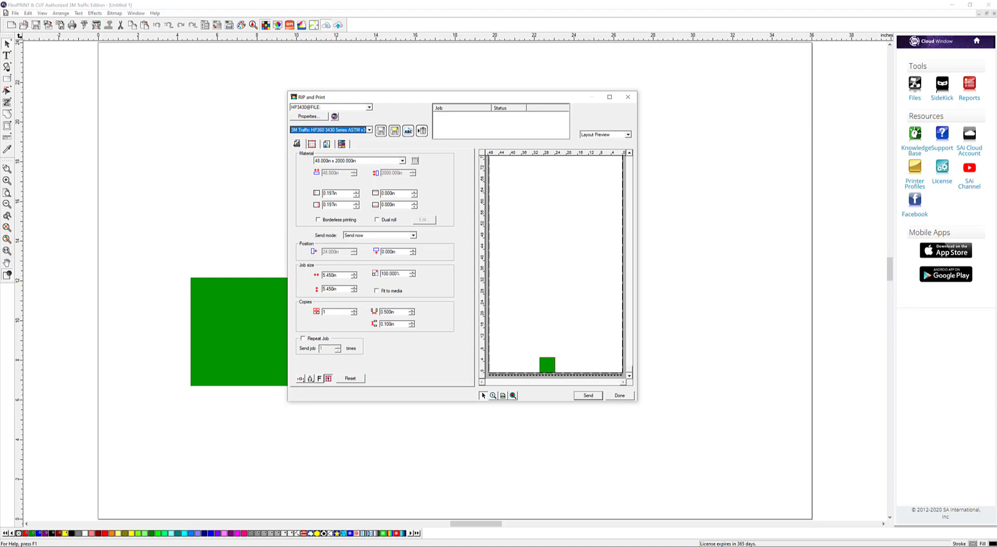
{"action": "mouse_move", "coordinate": [645, 288]}
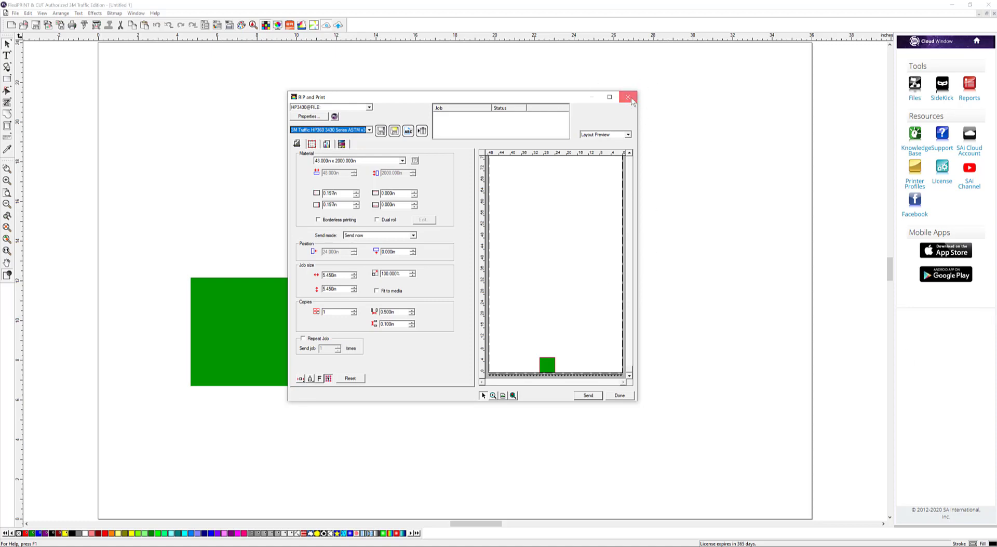
- Quit FlexiPRINT without saving the untitled drawing and launch Preference Manager from Start
{"action": "left_click", "coordinate": [629, 97]}
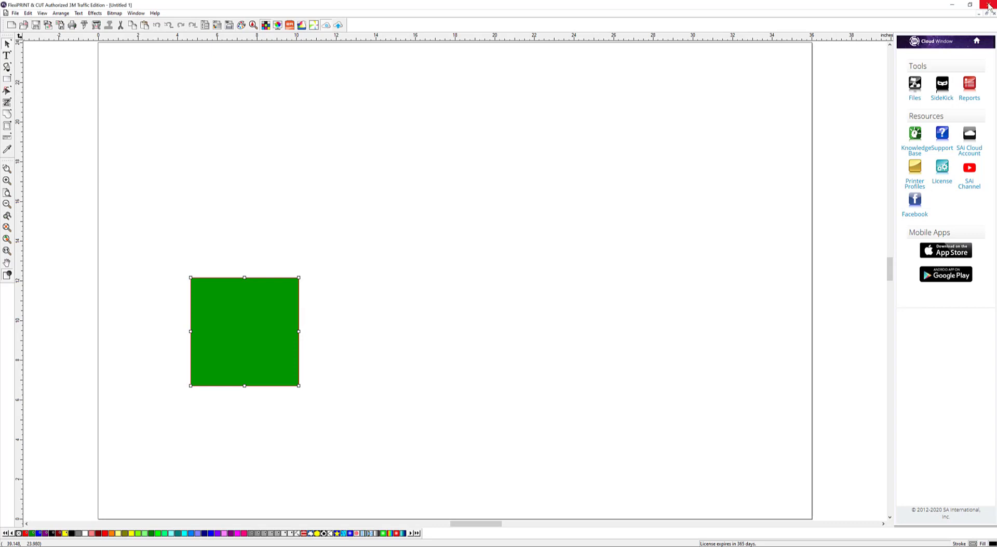
{"action": "left_click", "coordinate": [990, 5]}
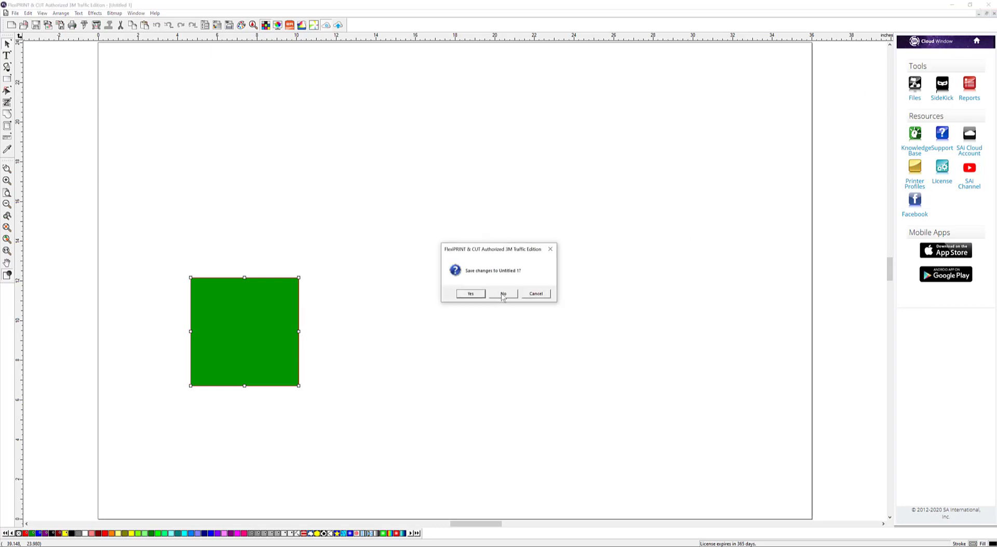
{"action": "left_click", "coordinate": [502, 294]}
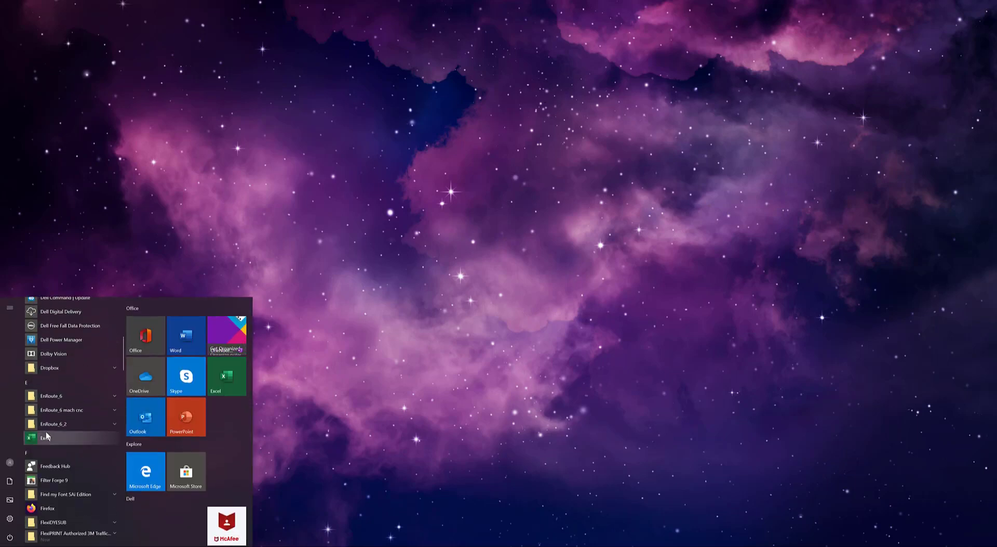
{"action": "scroll", "scroll_direction": "down", "scroll_amount": 3}
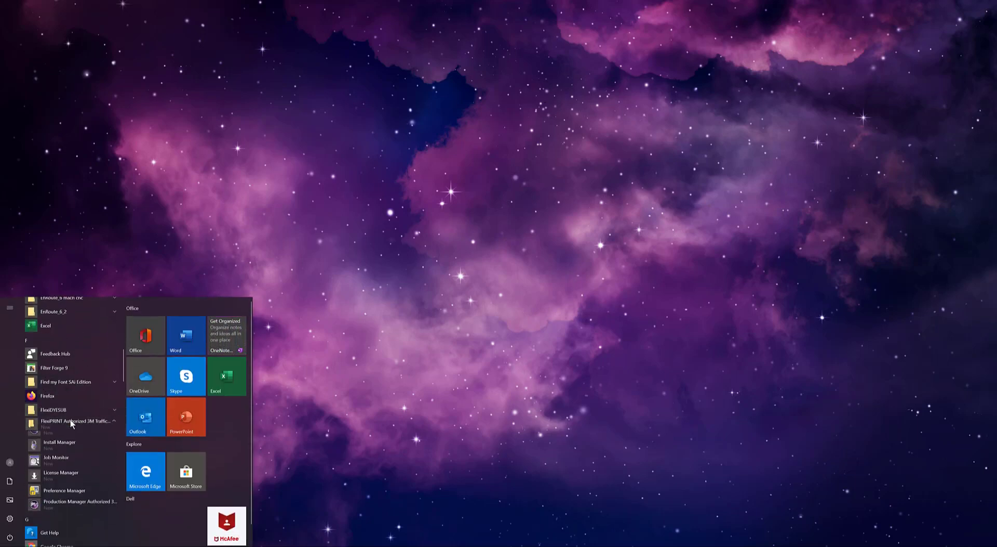
{"action": "left_click", "coordinate": [63, 490]}
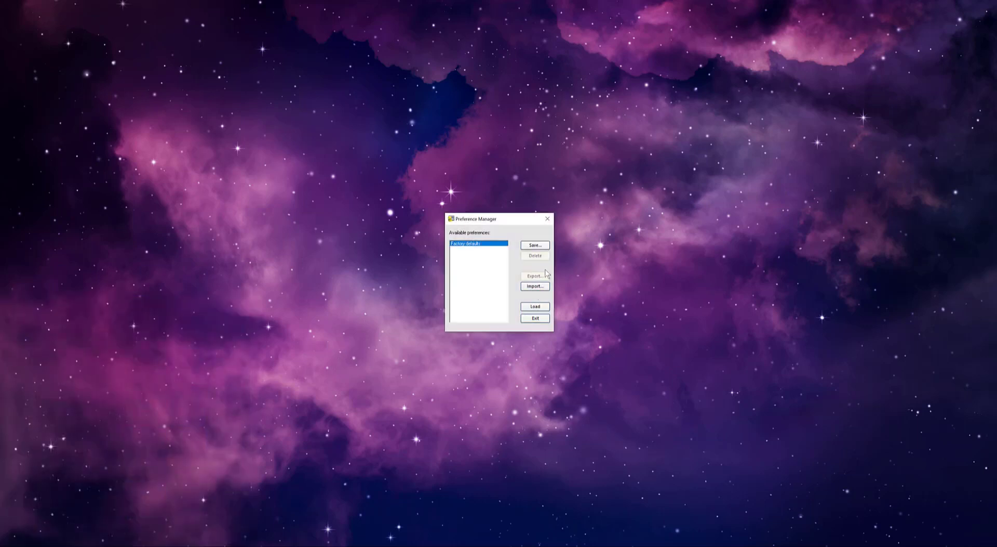
- Save the current preferences as 'HP 3m Traffic settings' and select the new entry
{"action": "left_click", "coordinate": [534, 245]}
{"action": "type", "text": "HP 3m Traffic settings"}
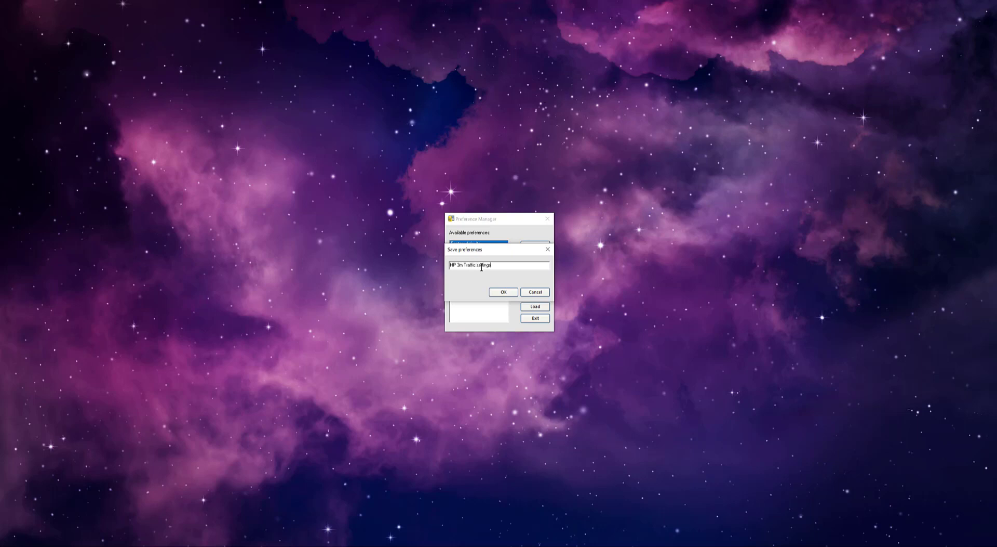
{"action": "left_click", "coordinate": [503, 292]}
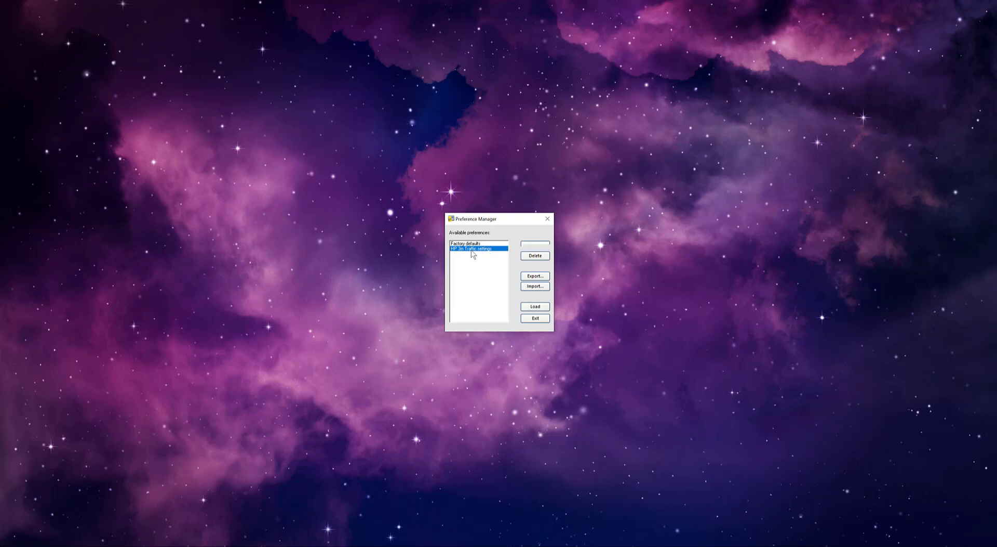
{"action": "left_click", "coordinate": [535, 275]}
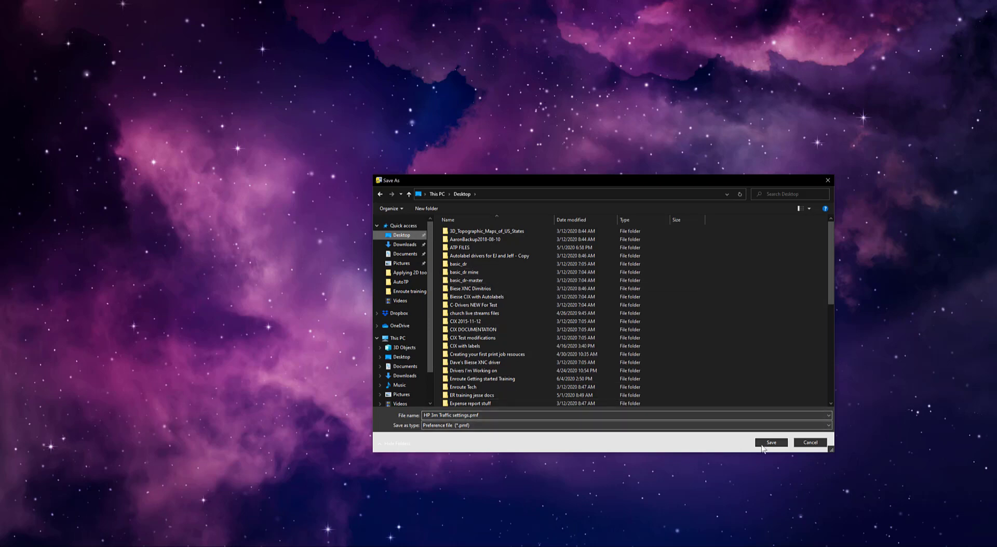
- Save the export as 'HP 3m Traffic settings.pmf' on the Desktop and acknowledge the confirmation
{"action": "left_click", "coordinate": [771, 442]}
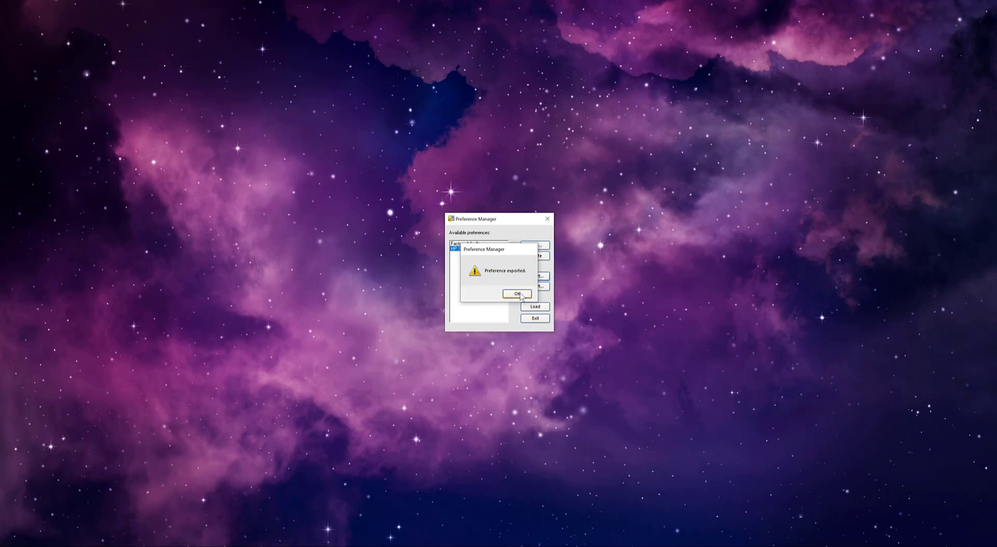
{"action": "left_click", "coordinate": [516, 294]}
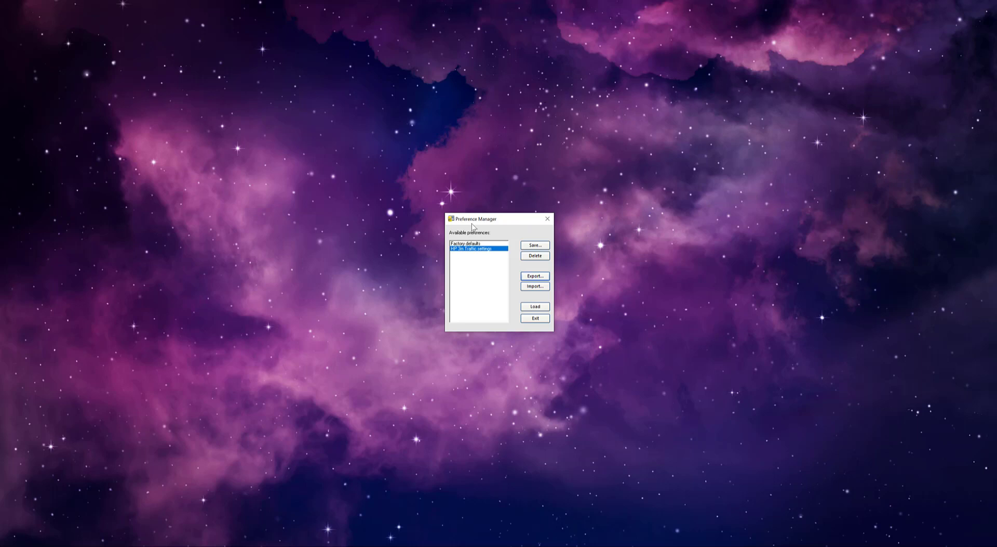
{"action": "mouse_move", "coordinate": [496, 227]}
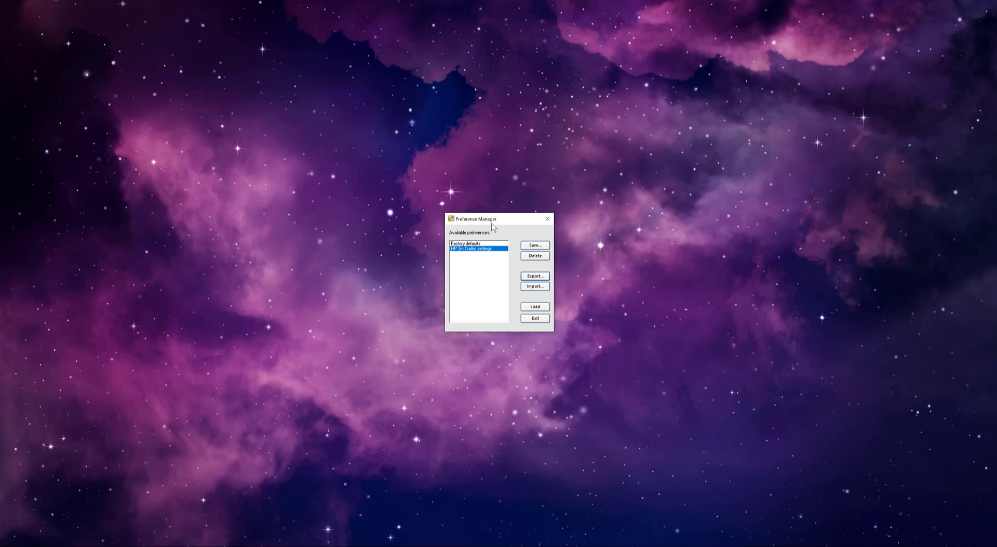